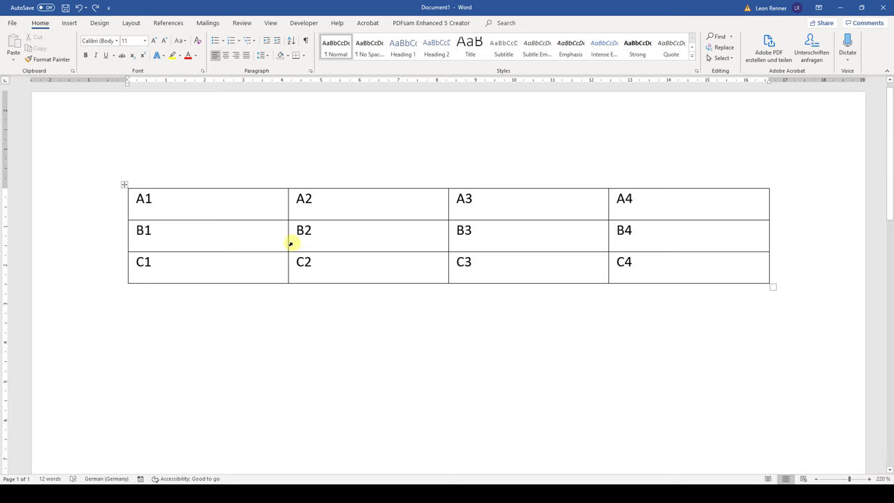
# Select cell B2 and bring up its right-click editing menu.
pyautogui.click(307, 230)
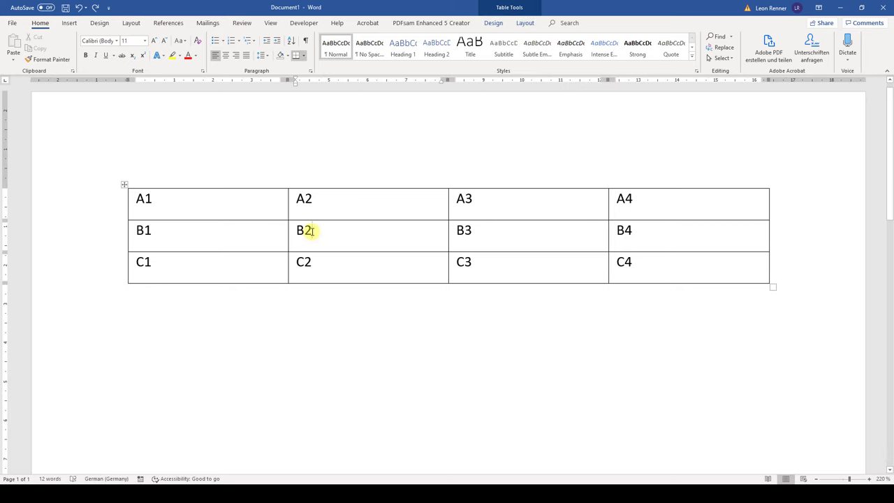
pyautogui.rightClick(304, 230)
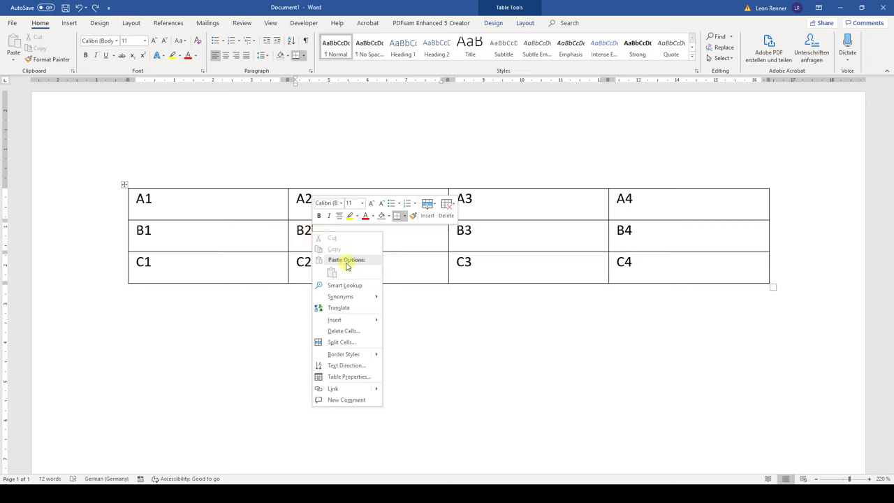
# Delete the entire second column (A2, B2, C2) through Delete Cells, leaving three columns.
pyautogui.click(344, 330)
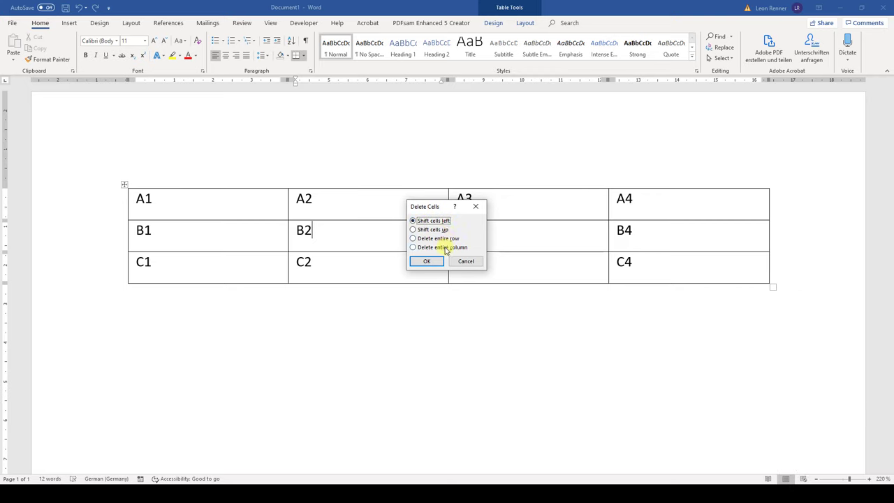
pyautogui.click(414, 247)
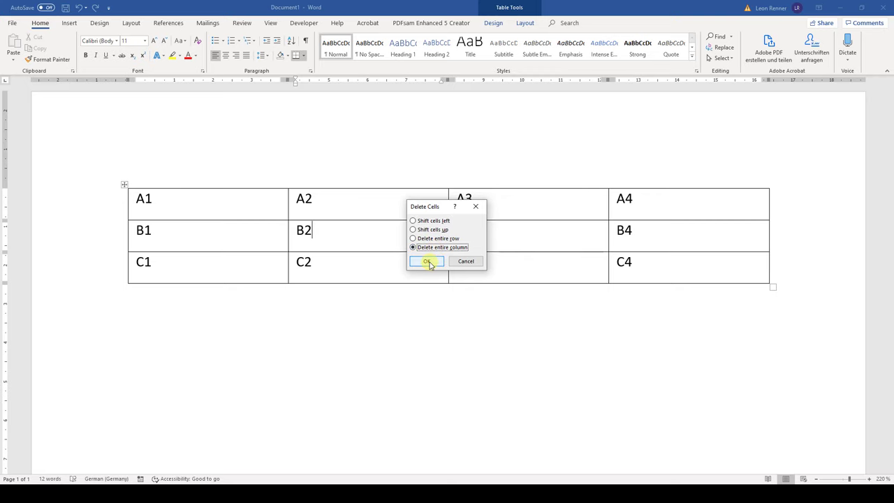
pyautogui.click(428, 261)
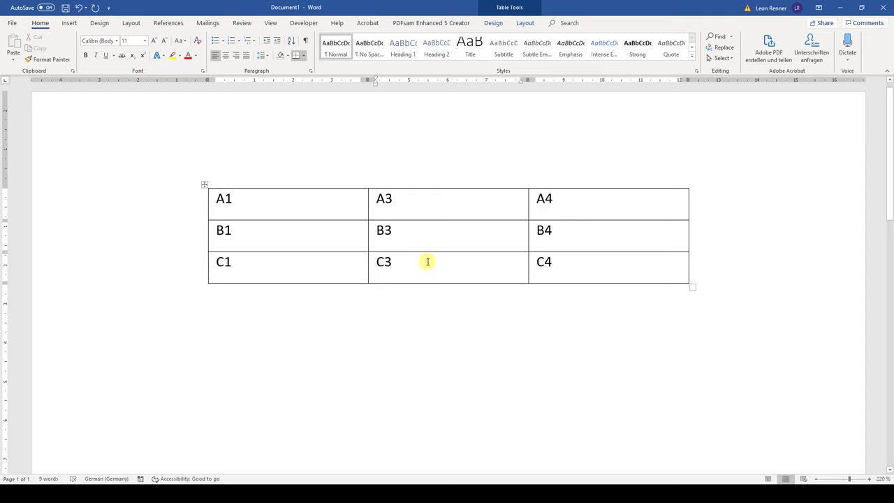
pyautogui.moveTo(423, 239)
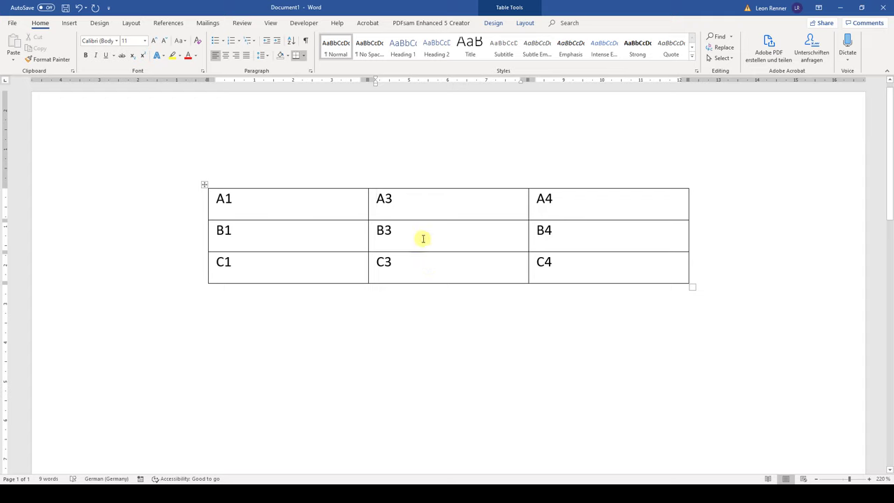
pyautogui.moveTo(303, 231)
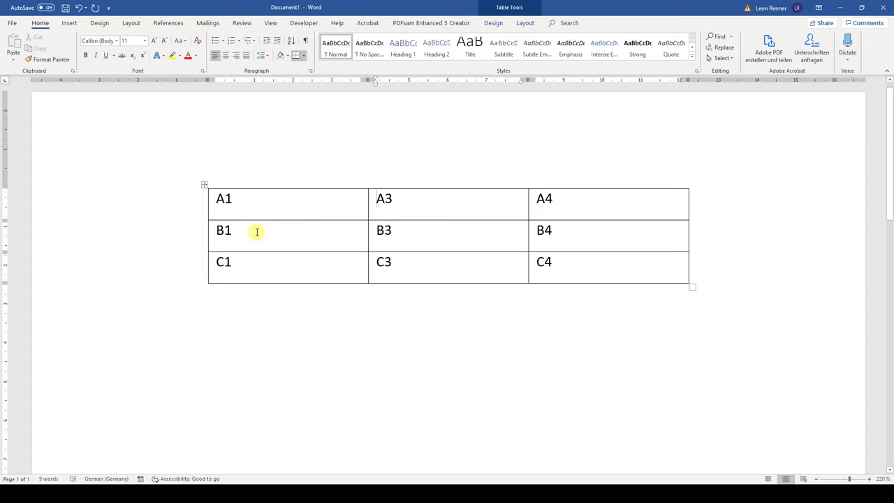
pyautogui.click(257, 231)
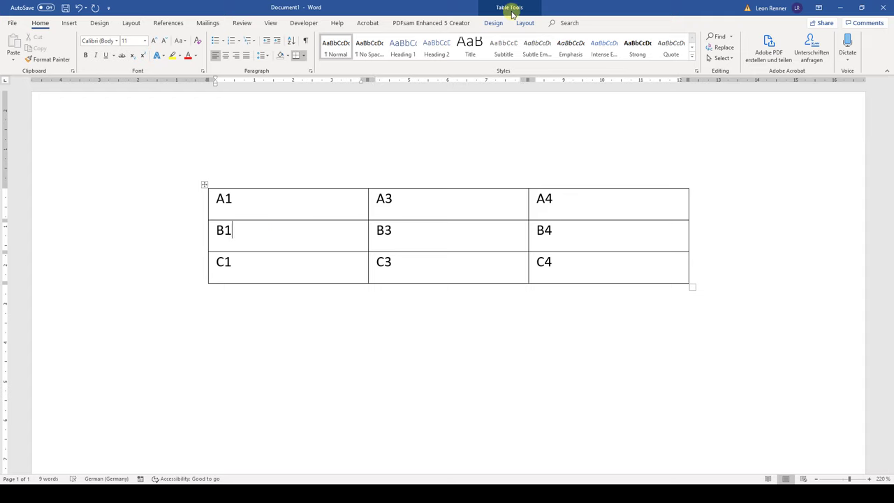
# Delete row B (B1, B3, B4) via Layout > Delete > Delete Rows, leaving a 2×3 table.
pyautogui.click(525, 22)
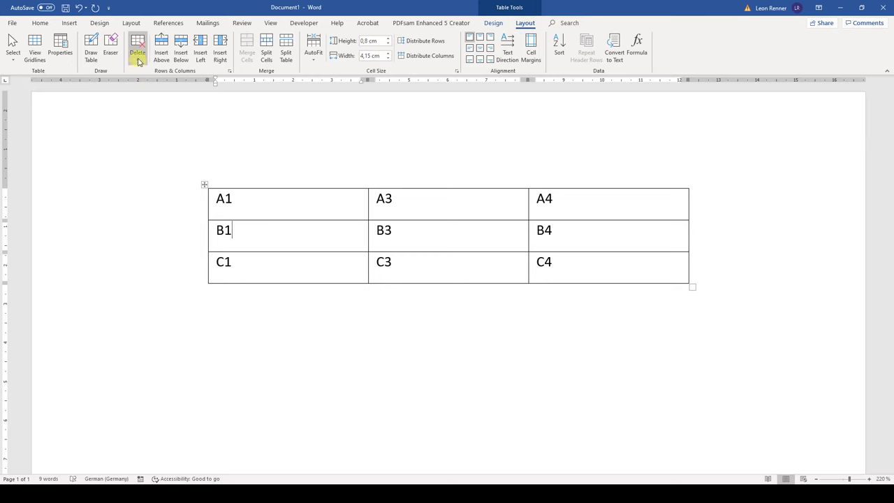
pyautogui.click(137, 48)
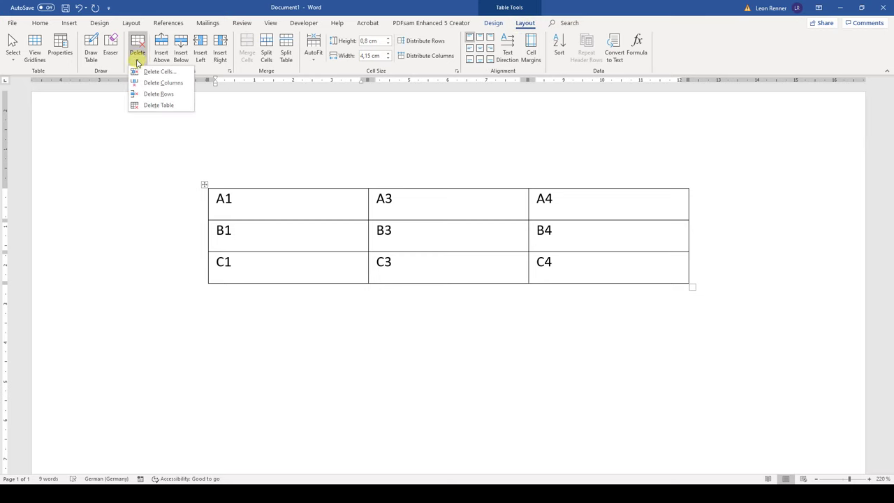
pyautogui.moveTo(92, 95)
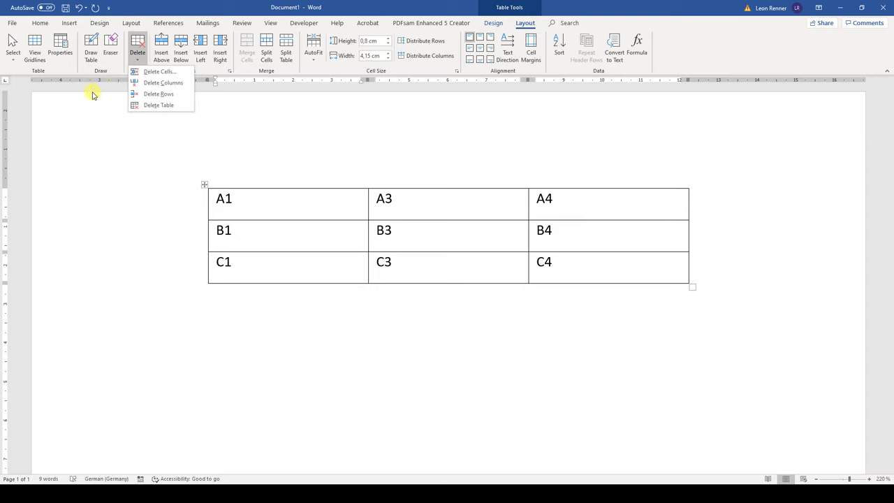
pyautogui.click(159, 94)
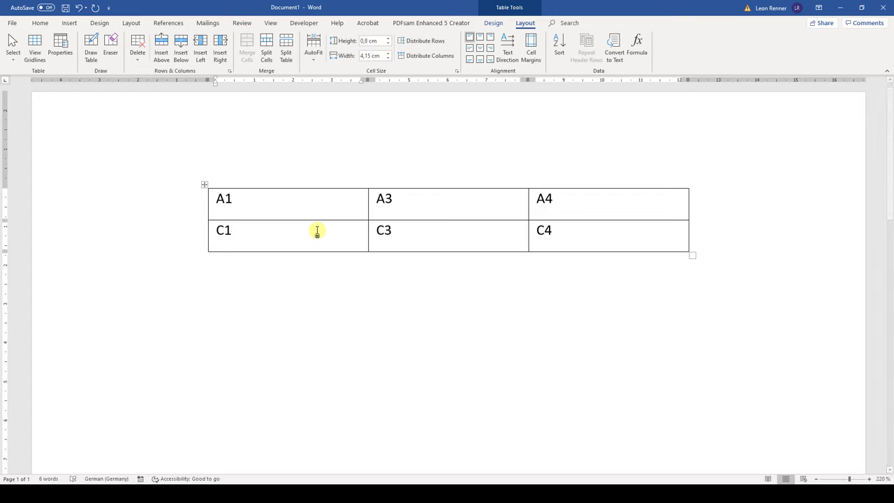
pyautogui.click(231, 229)
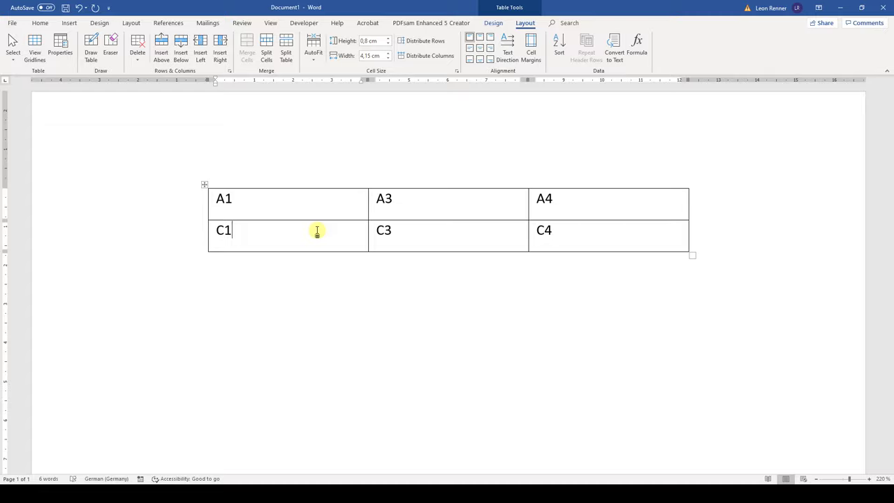